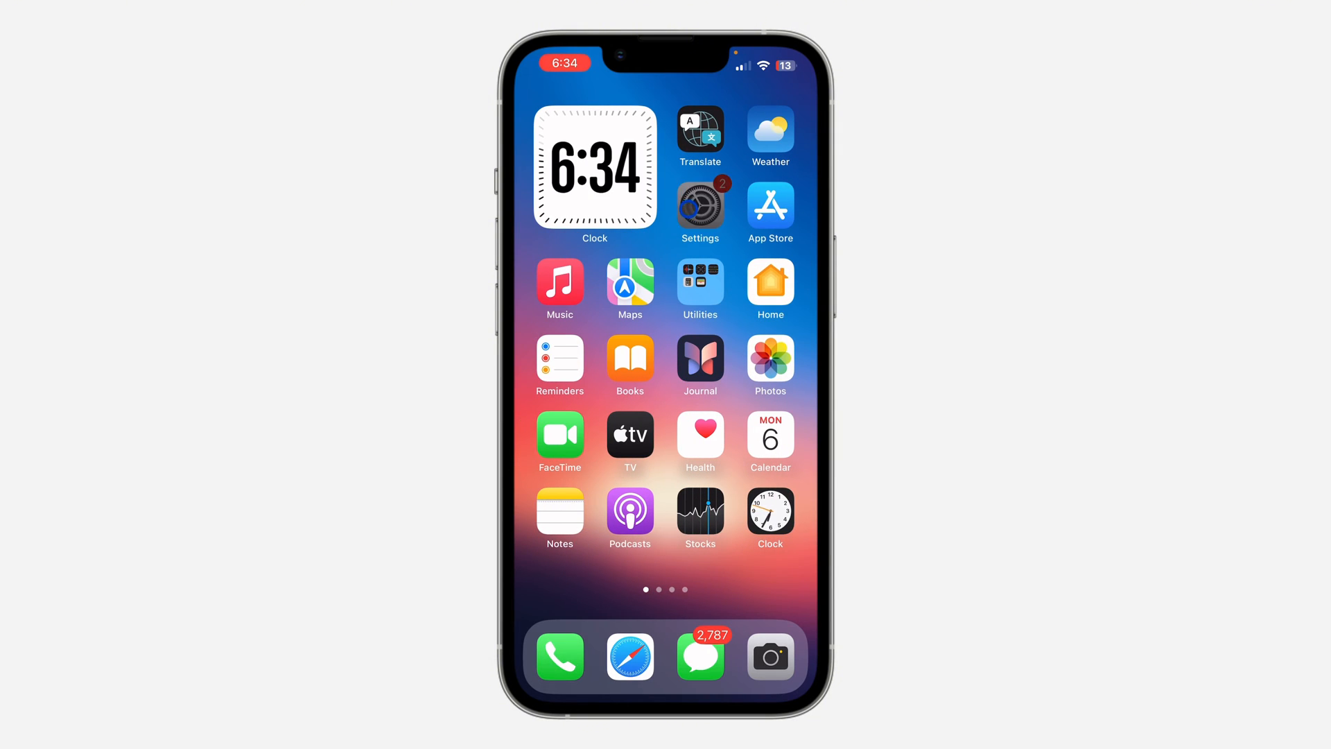
Reach Telegram's notification settings page within iOS Settings.
left_click(700, 202)
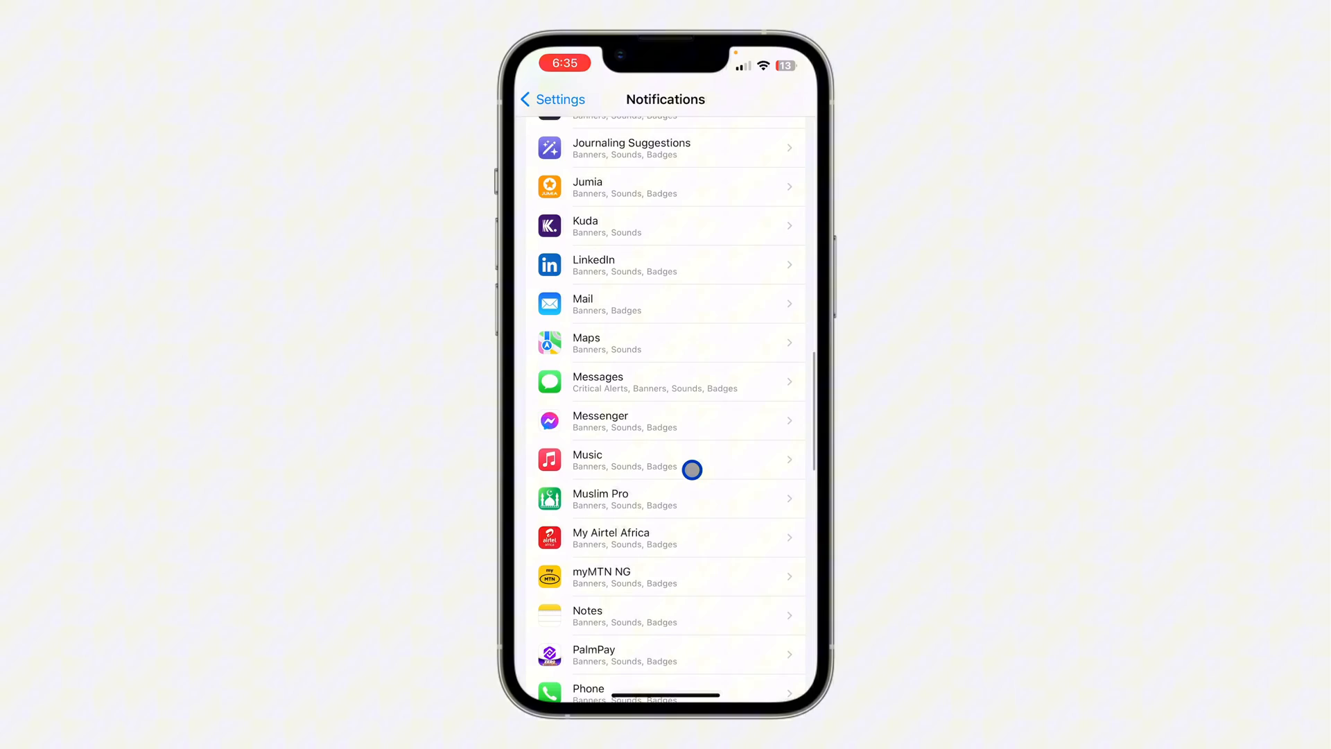
scroll("down", 3)
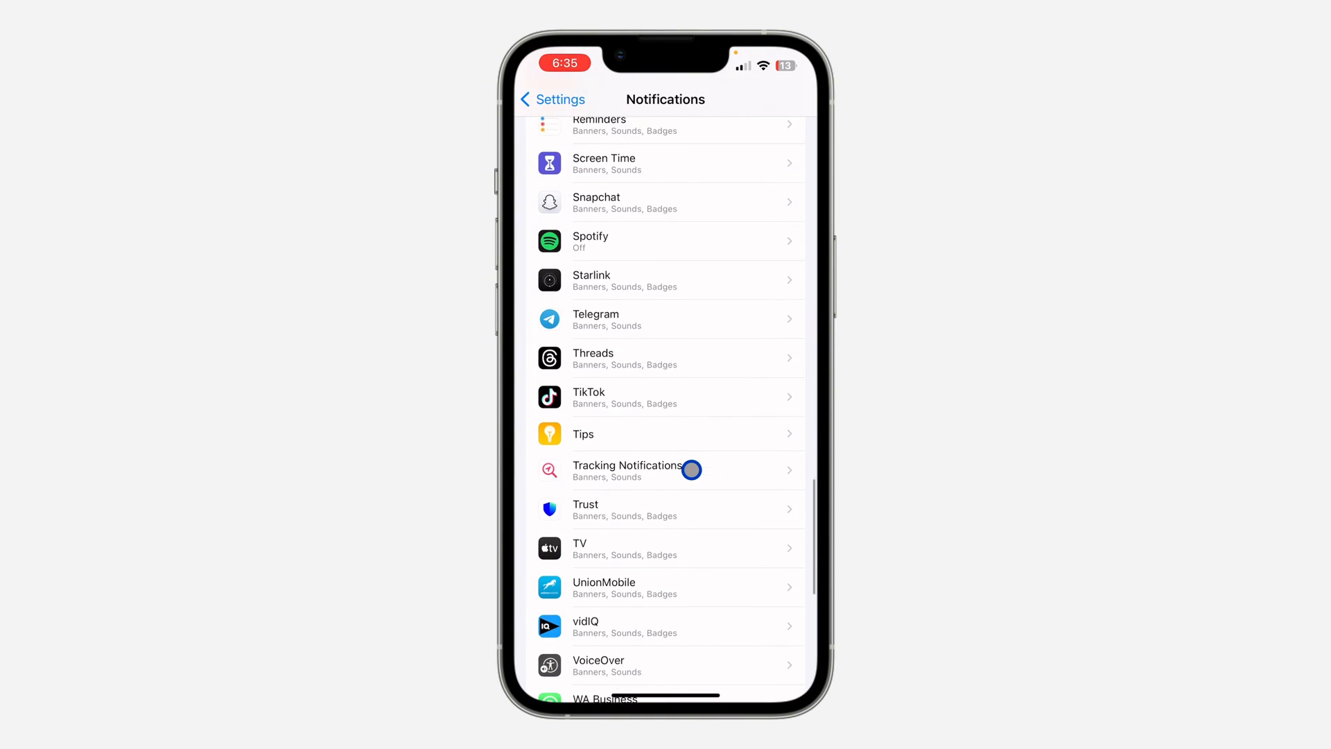
scroll("down", 3)
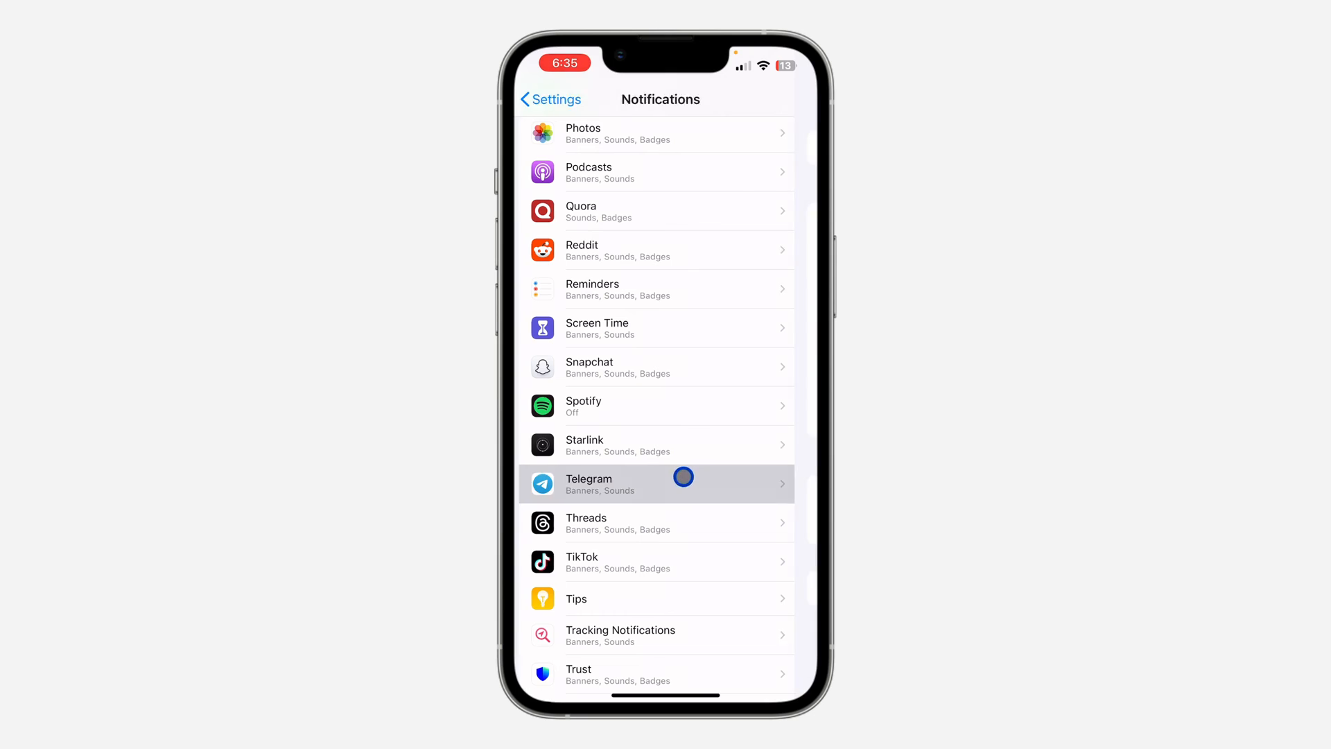
left_click(653, 482)
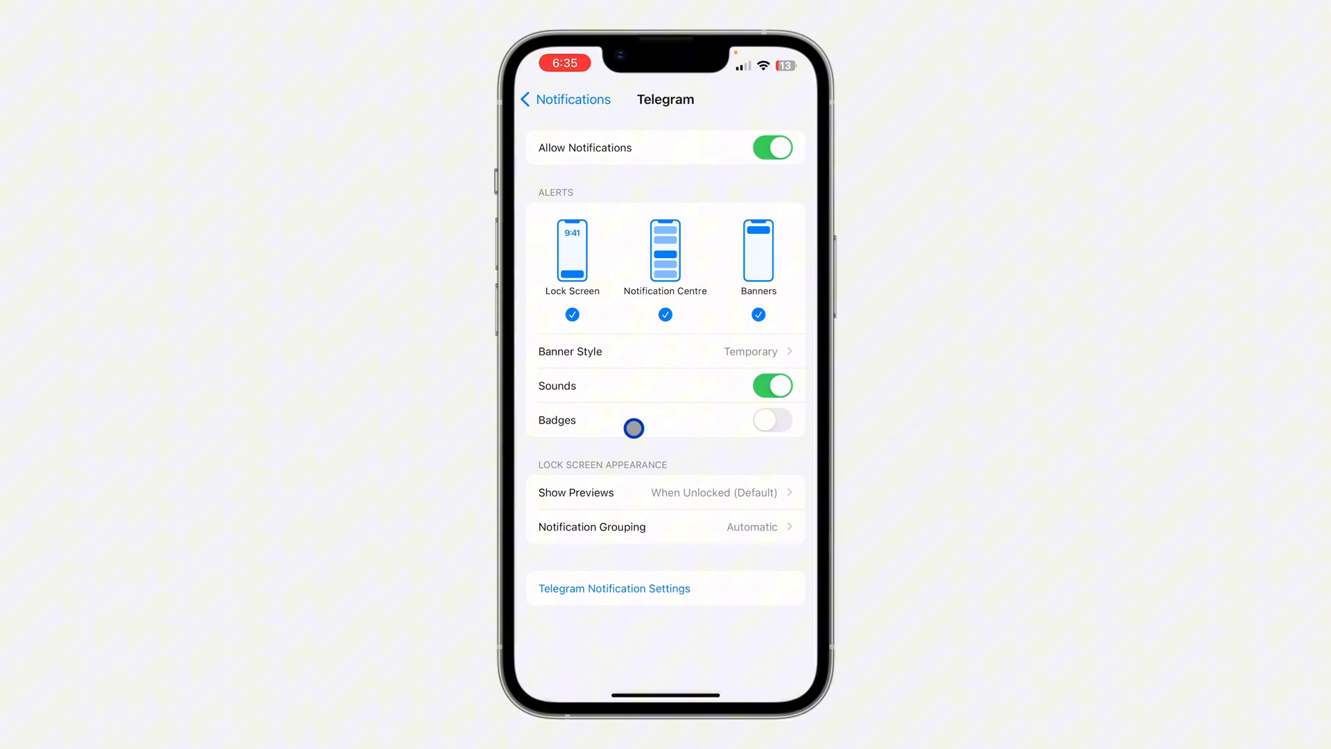
Switch on the Badges toggle for Telegram and return to the Home Screen.
left_click(773, 420)
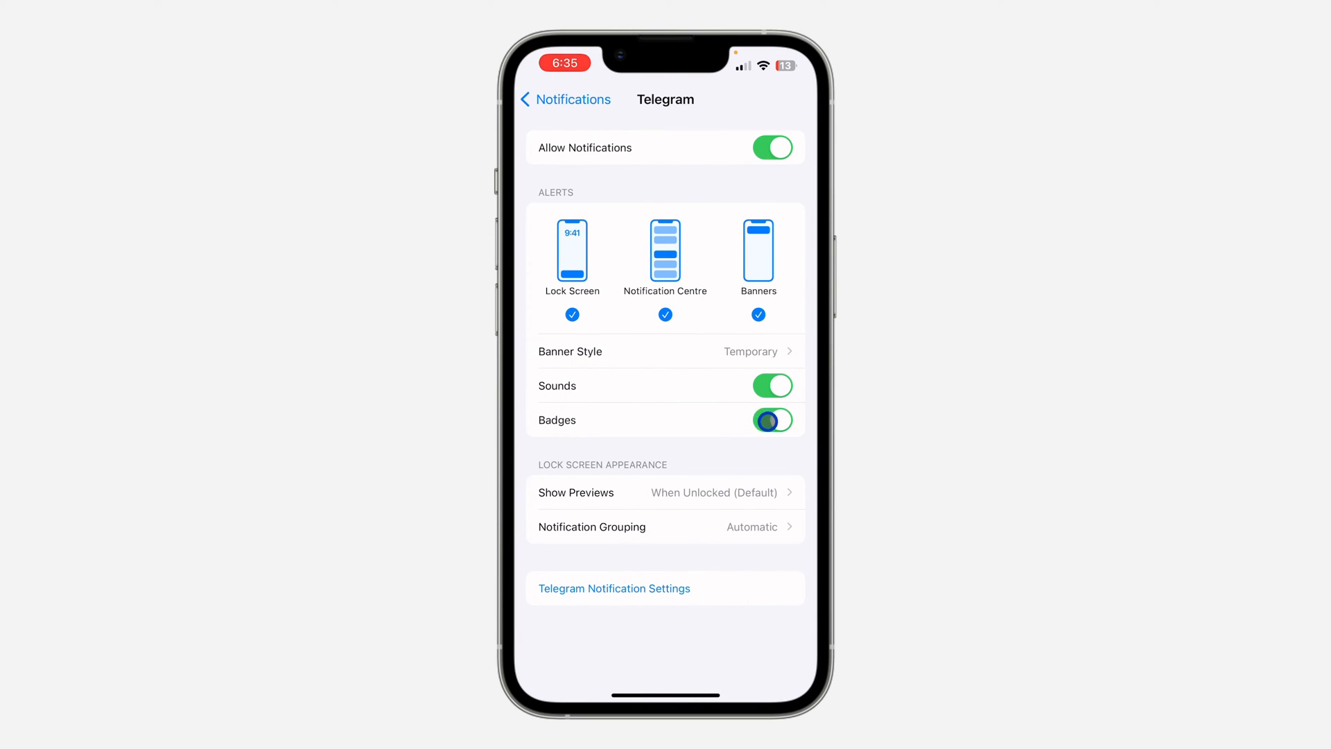
left_click(772, 421)
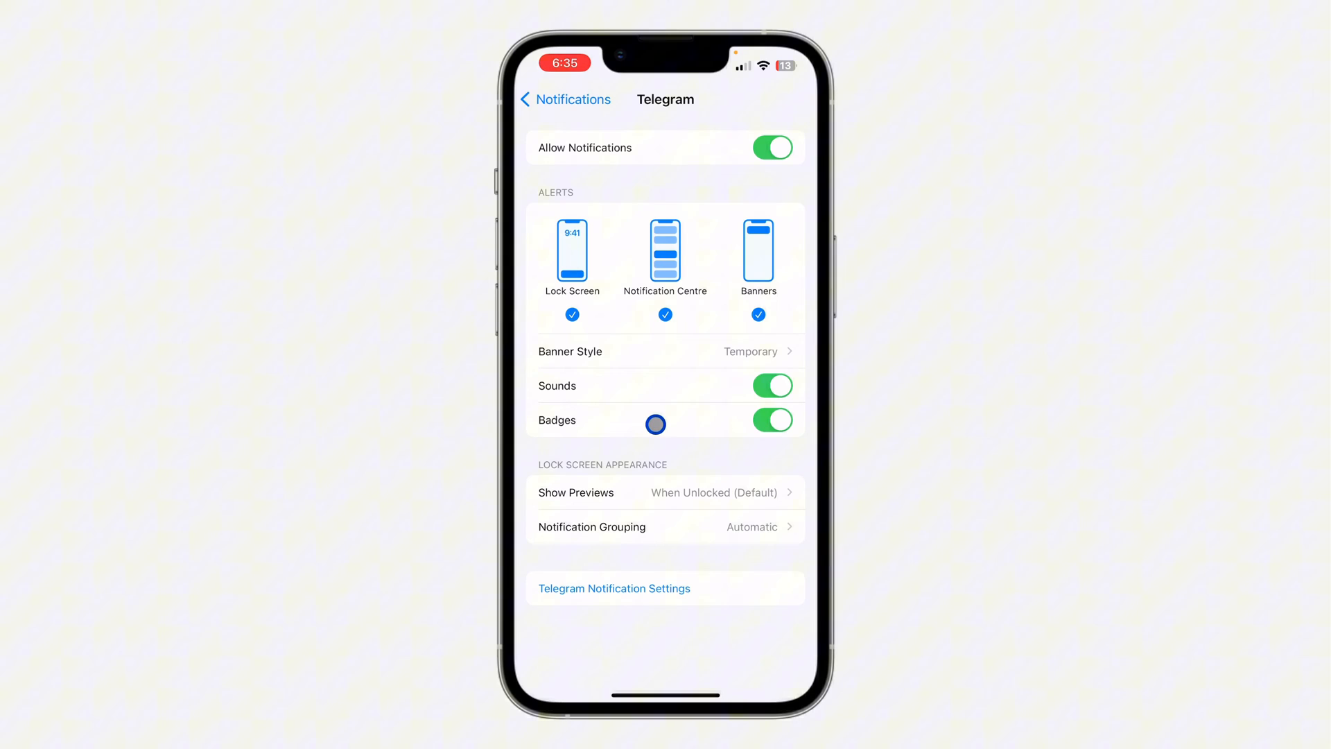
key("home")
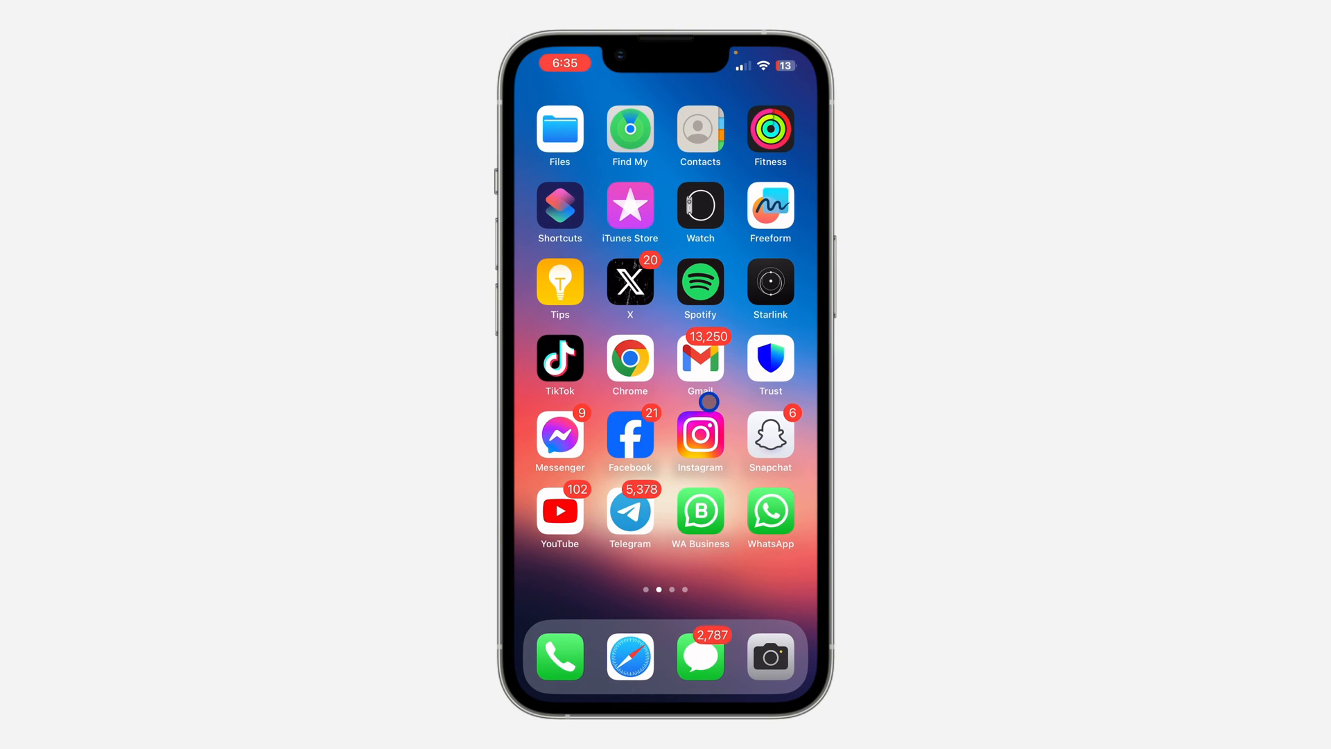